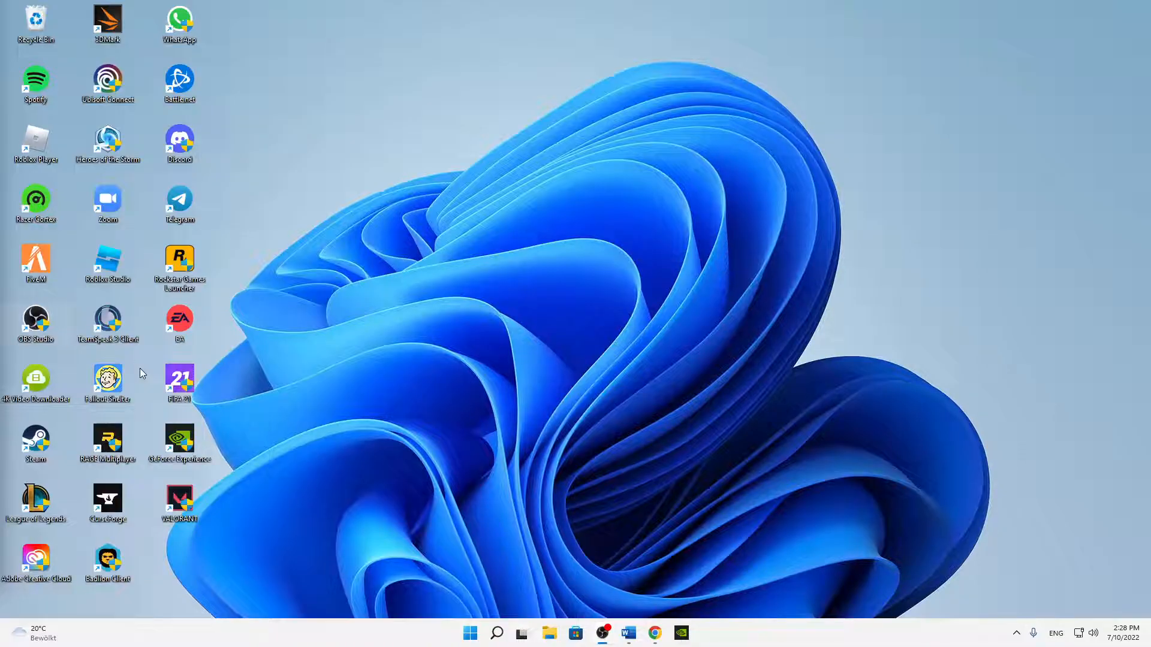
{"action": "mouse_move", "coordinate": [164, 389]}
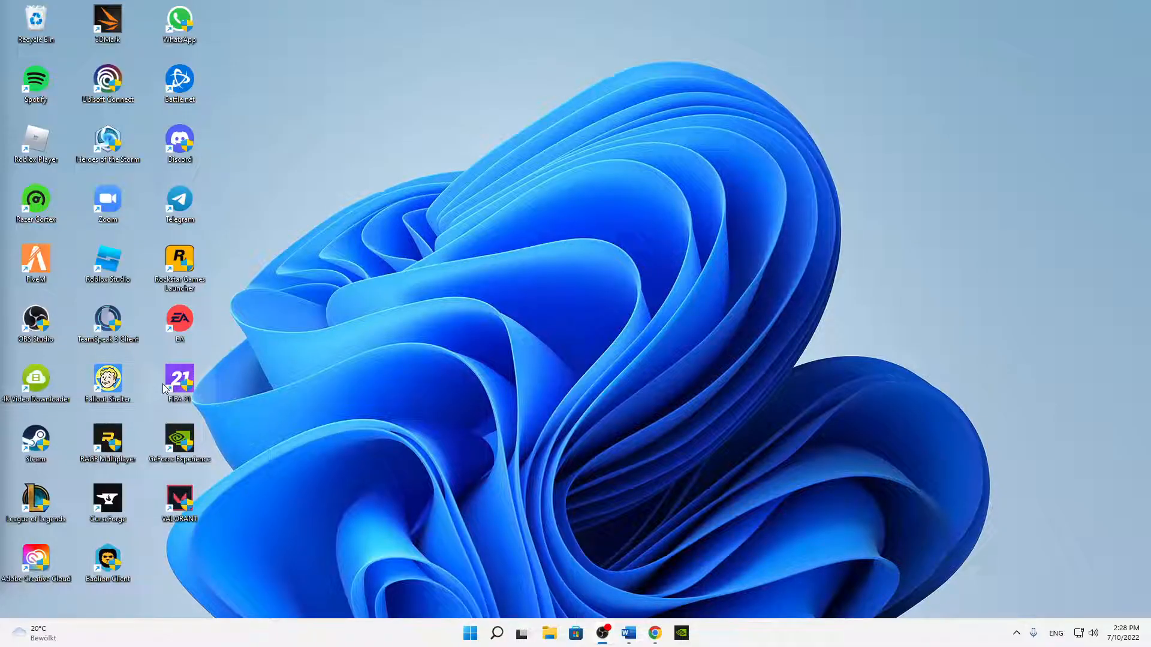
{"action": "mouse_move", "coordinate": [146, 358]}
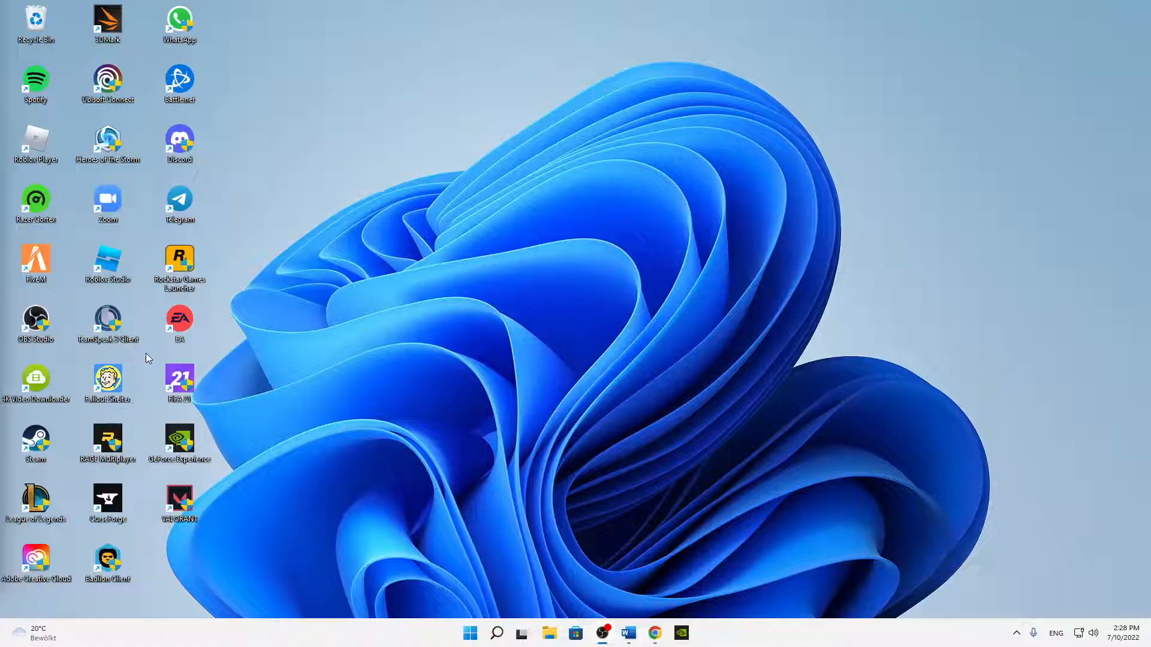
{"action": "mouse_move", "coordinate": [114, 351]}
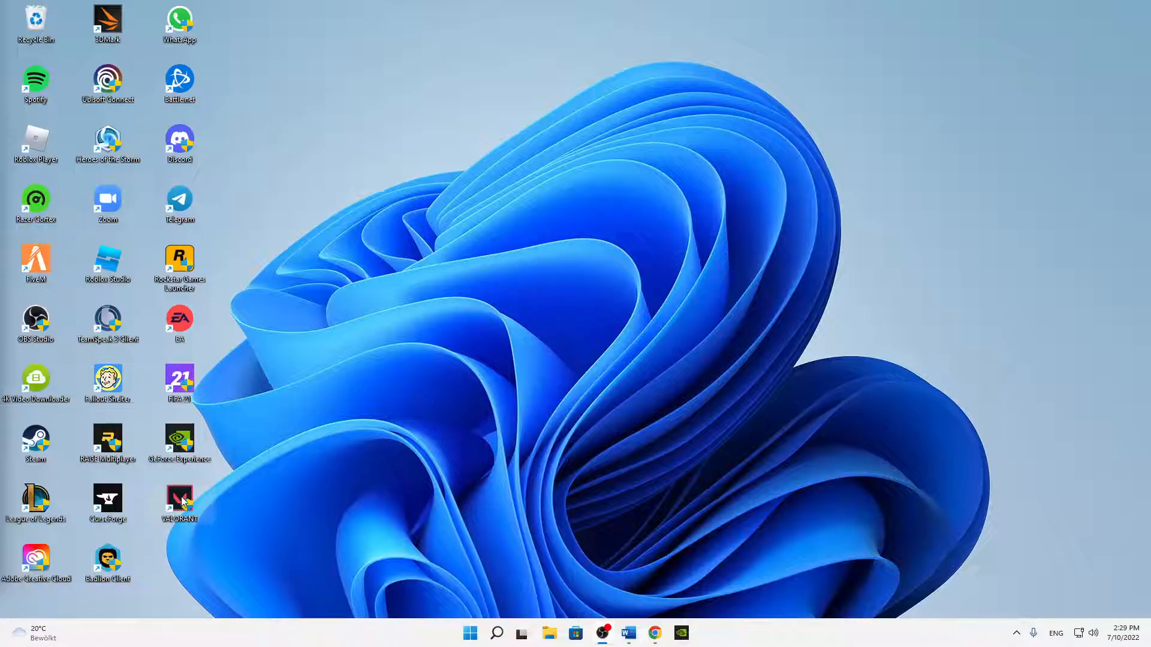
Move the VALORANT shortcut to the desktop centre and show its Properties shortcut target details.
{"action": "left_click_drag", "start_coordinate": [178, 502], "coordinate": [539, 263]}
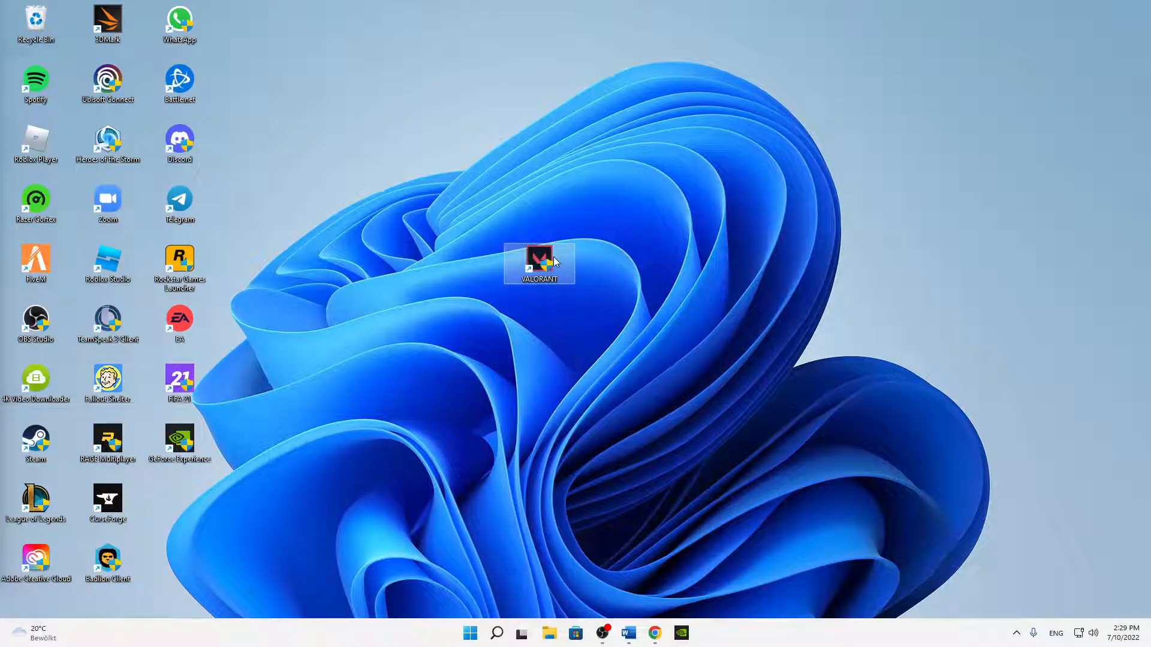
{"action": "left_click", "coordinate": [538, 264]}
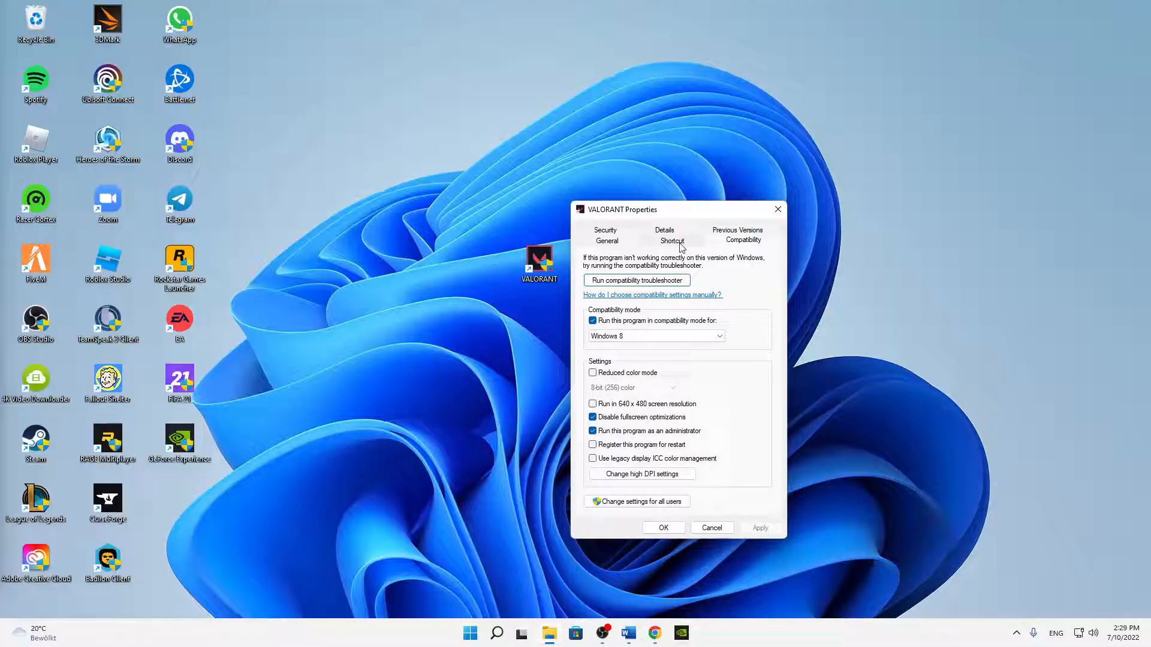
{"action": "left_click", "coordinate": [671, 240]}
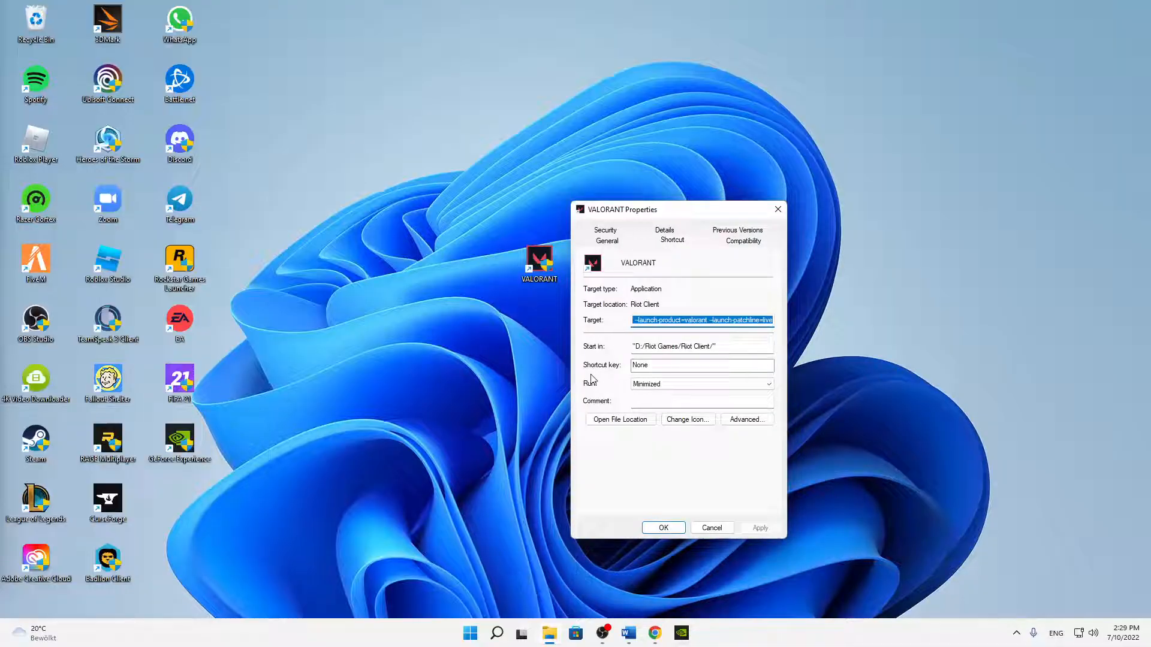
{"action": "left_click", "coordinate": [699, 383]}
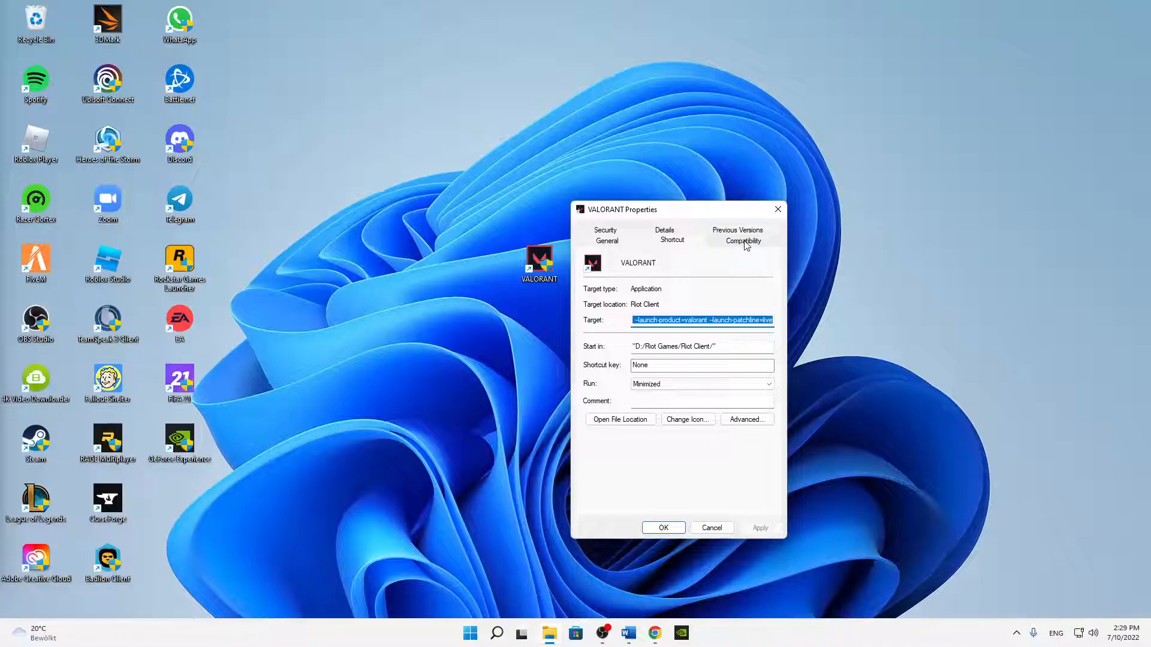
Enable Windows 8 compatibility mode, Run as administrator and Disable fullscreen optimizations, then apply and close.
{"action": "left_click", "coordinate": [743, 241]}
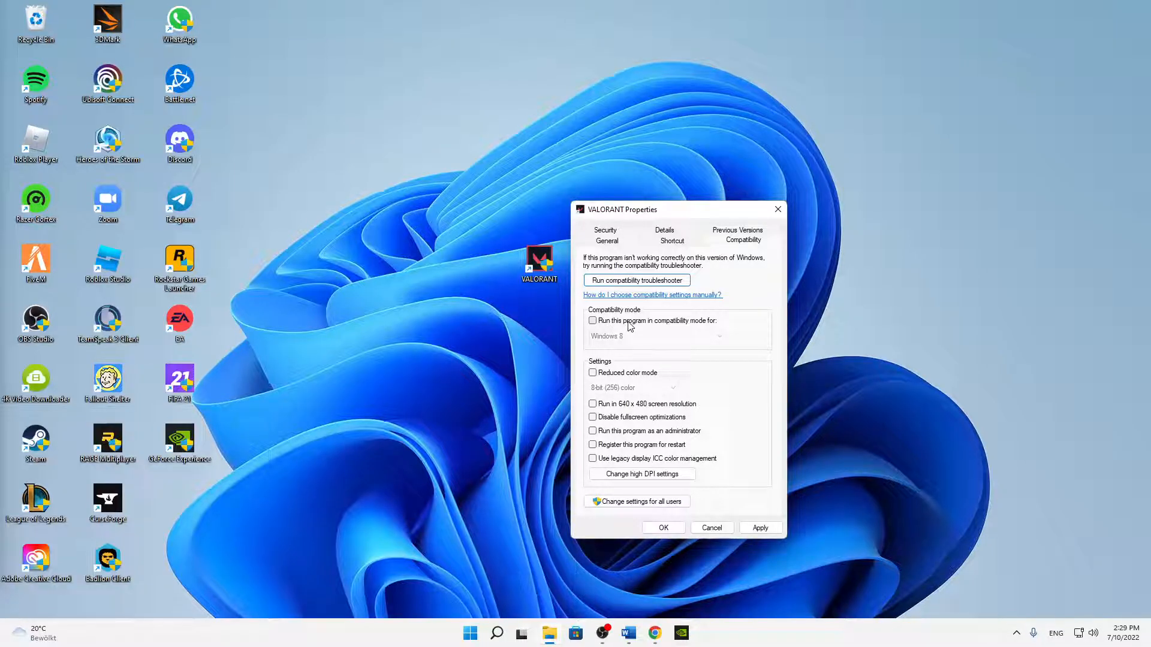
{"action": "left_click", "coordinate": [593, 321]}
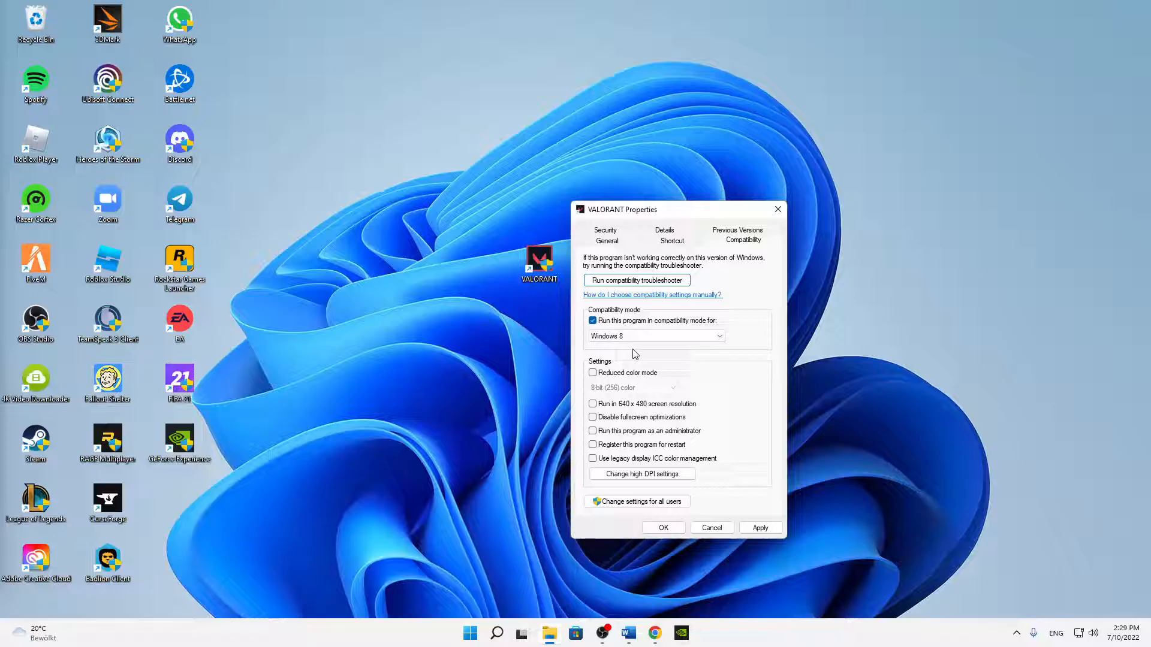
{"action": "mouse_move", "coordinate": [598, 421]}
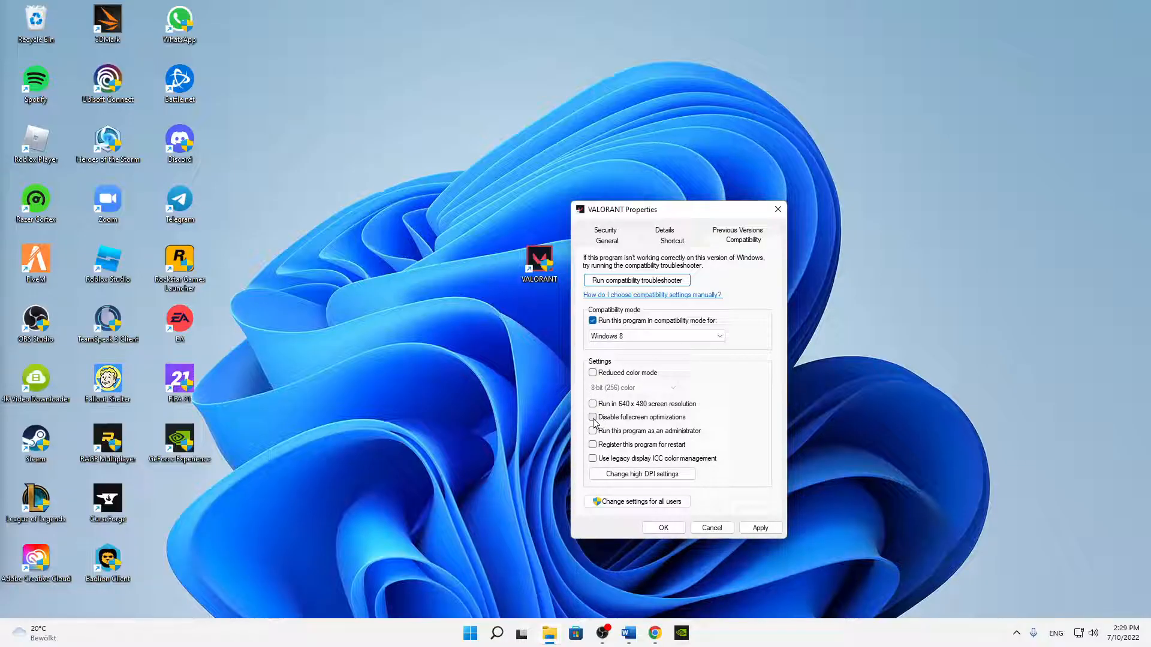
{"action": "left_click", "coordinate": [593, 418]}
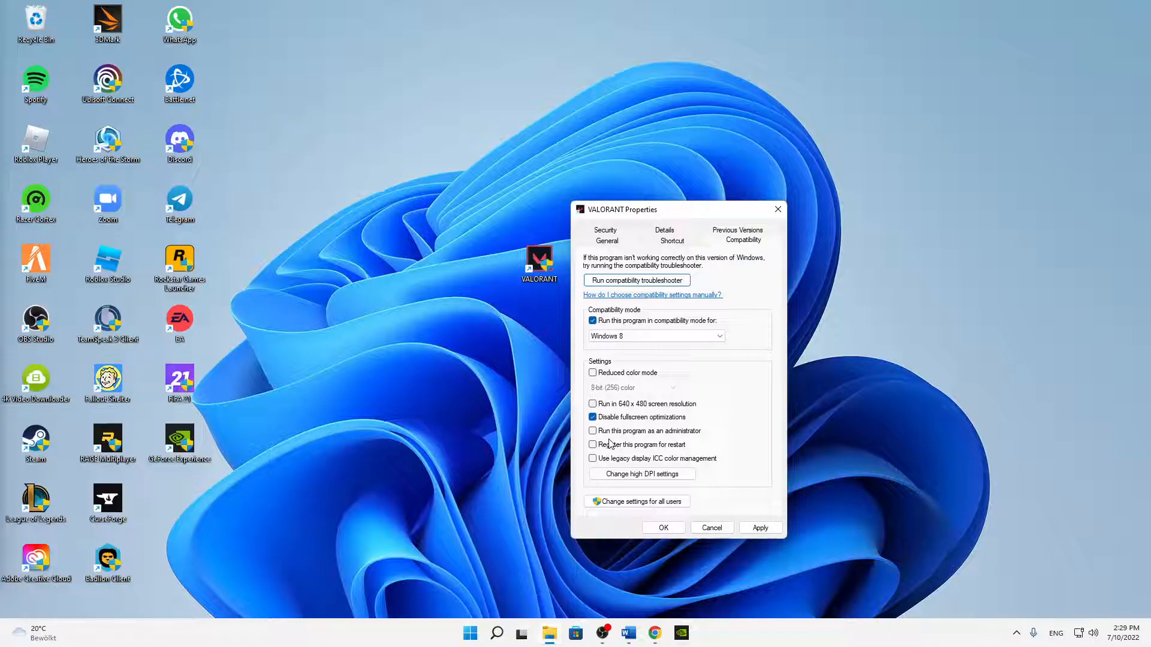
{"action": "left_click", "coordinate": [593, 431]}
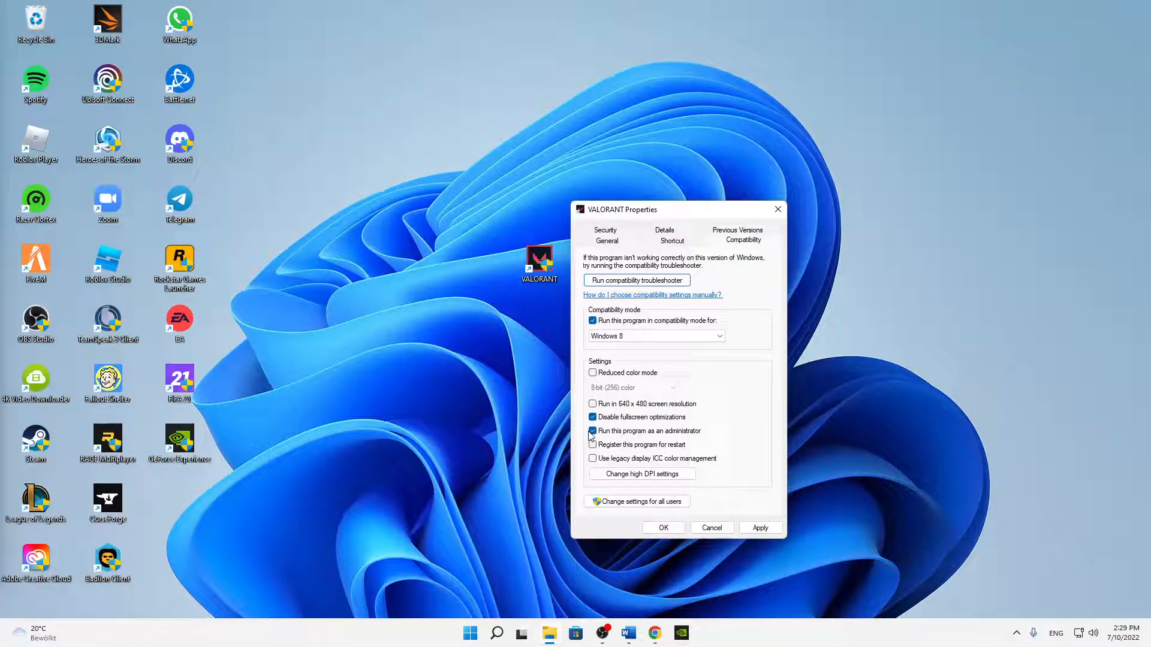
{"action": "left_click", "coordinate": [592, 431]}
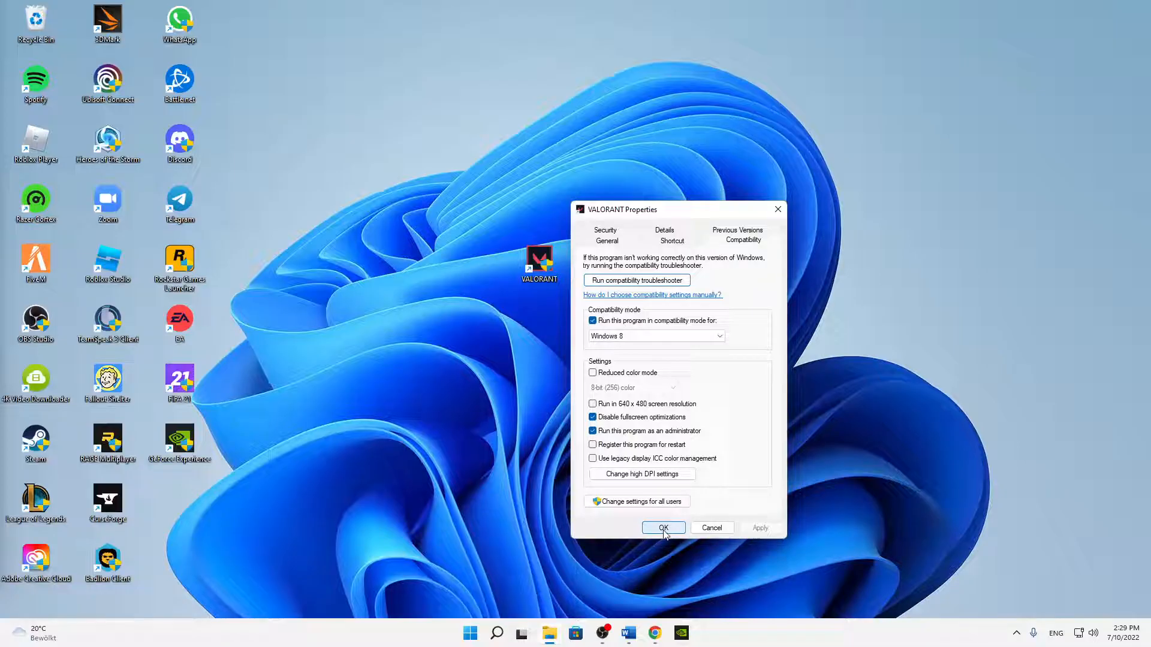
{"action": "left_click", "coordinate": [663, 527]}
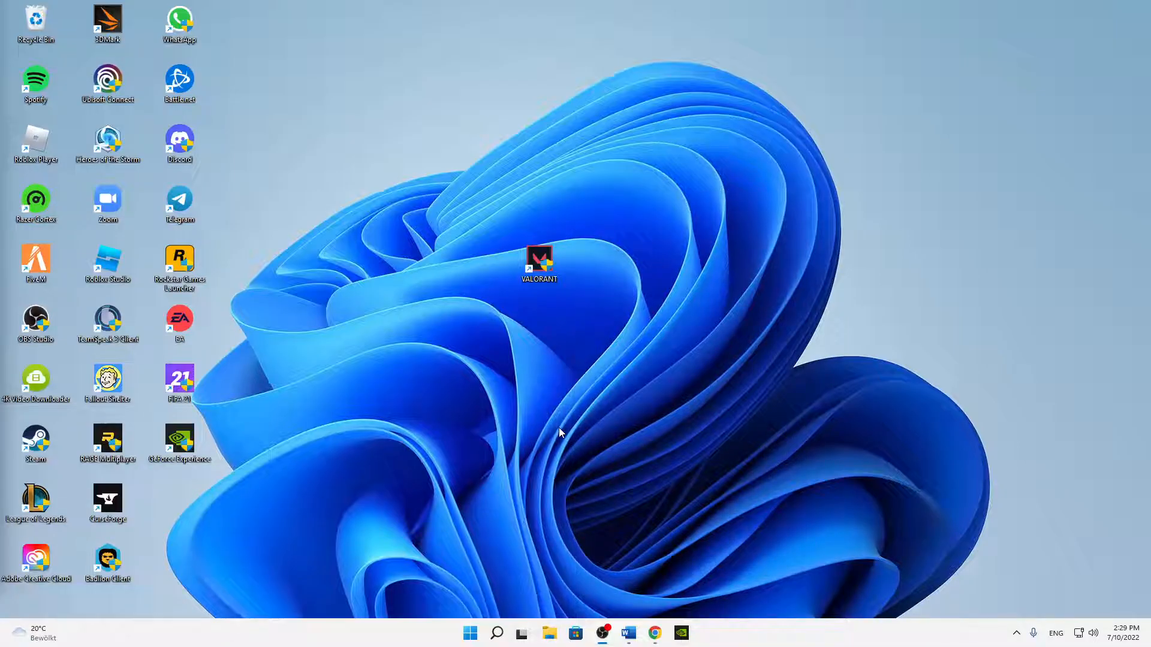
Select the VALORANT shortcut and bring up the Windows search panel.
{"action": "left_click", "coordinate": [538, 260]}
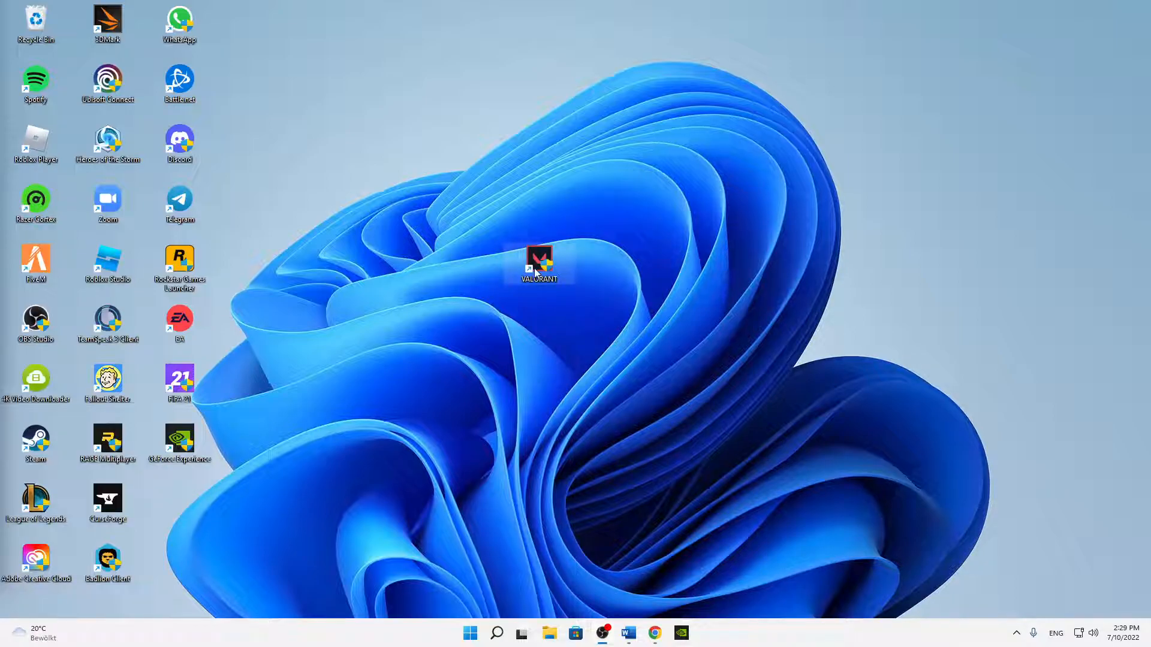
{"action": "left_click", "coordinate": [496, 633]}
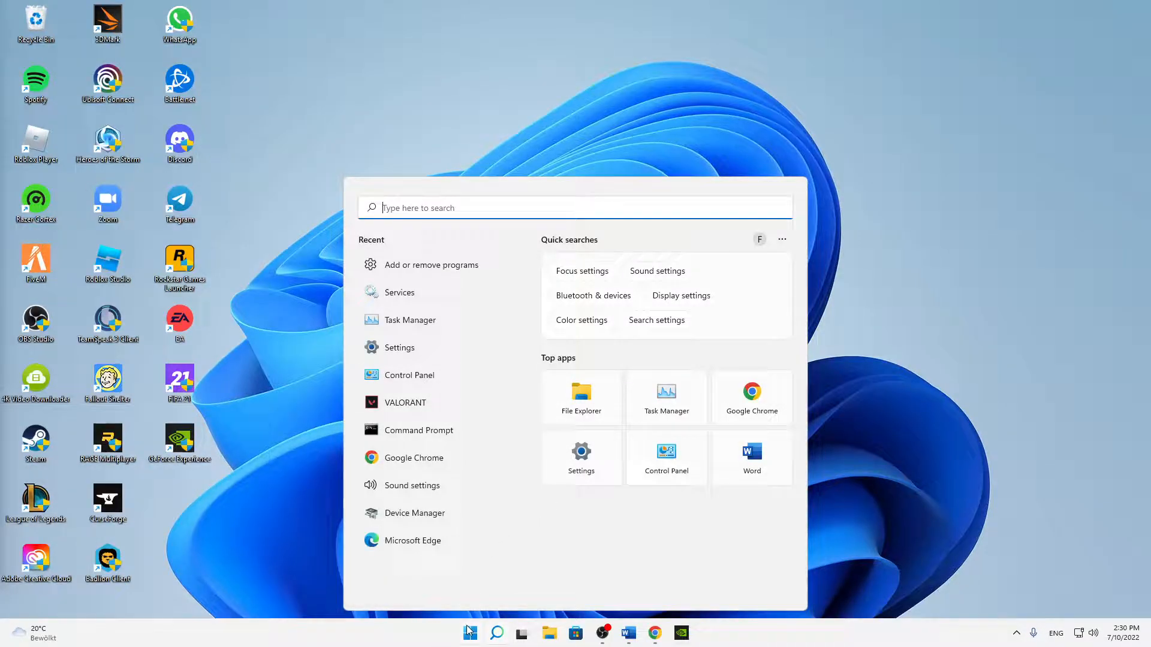
Launch Settings via search and reach Virus & threat protection under Privacy & security > Windows Security.
{"action": "type", "text": "settings"}
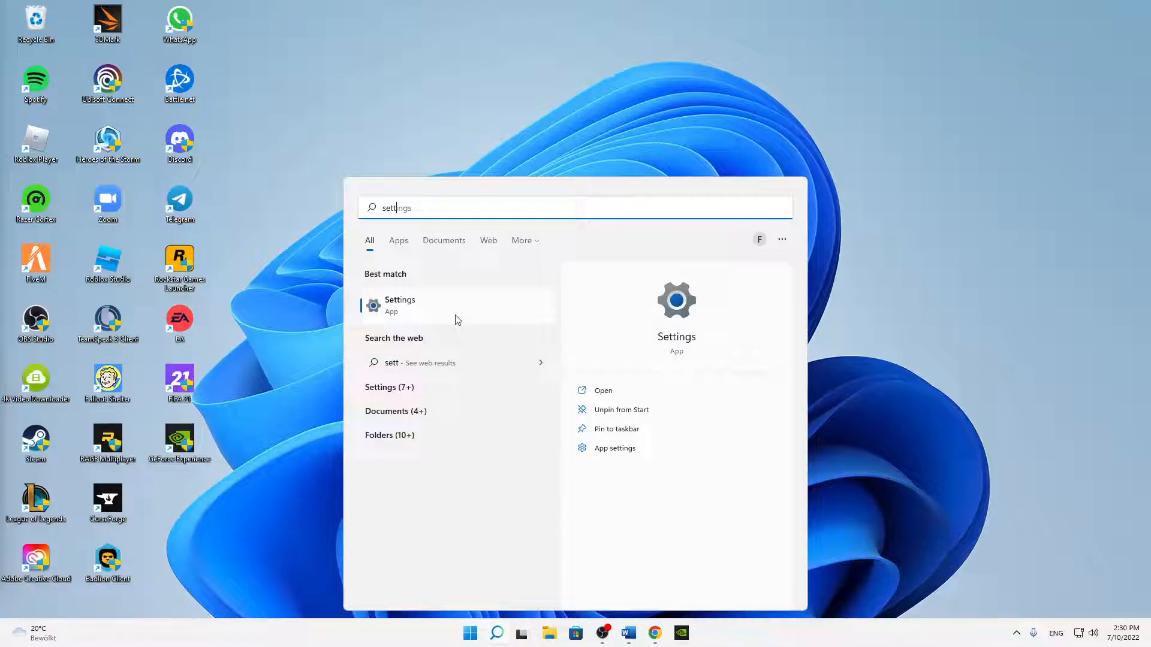
{"action": "left_click", "coordinate": [399, 304]}
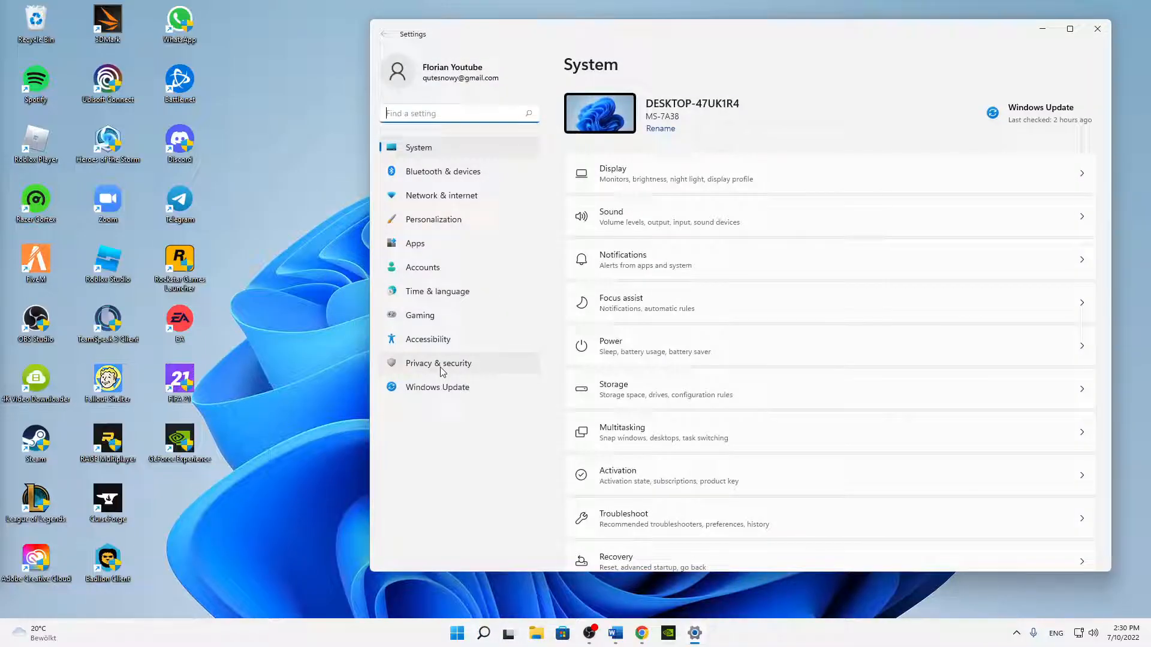
{"action": "left_click", "coordinate": [437, 362]}
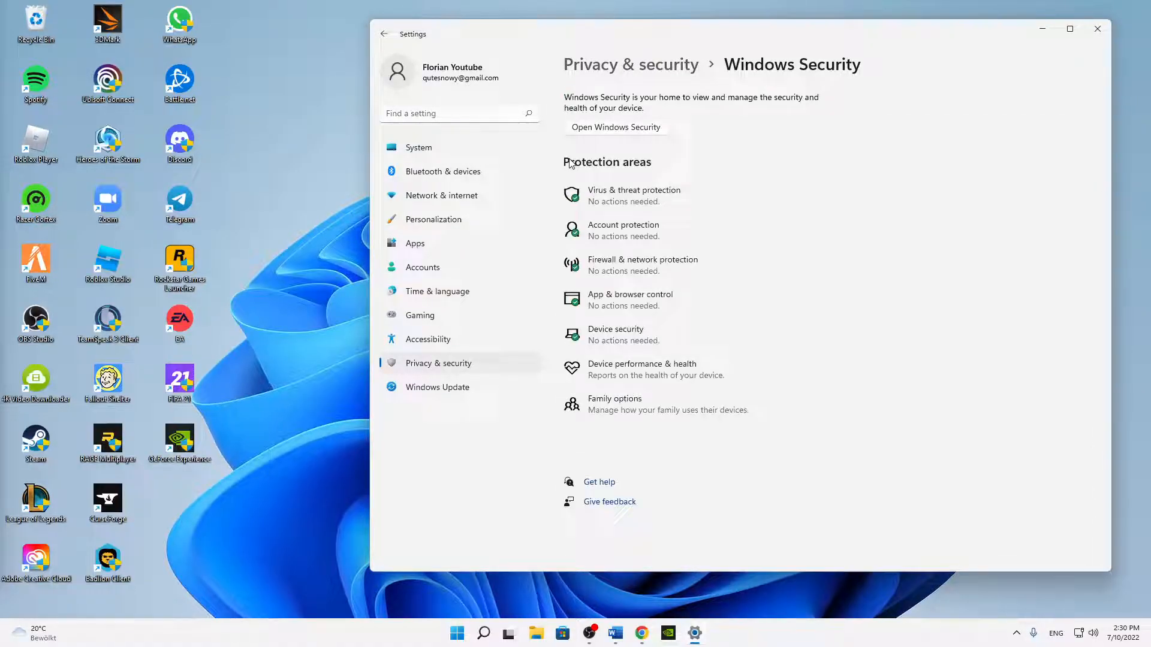
{"action": "left_click", "coordinate": [616, 127]}
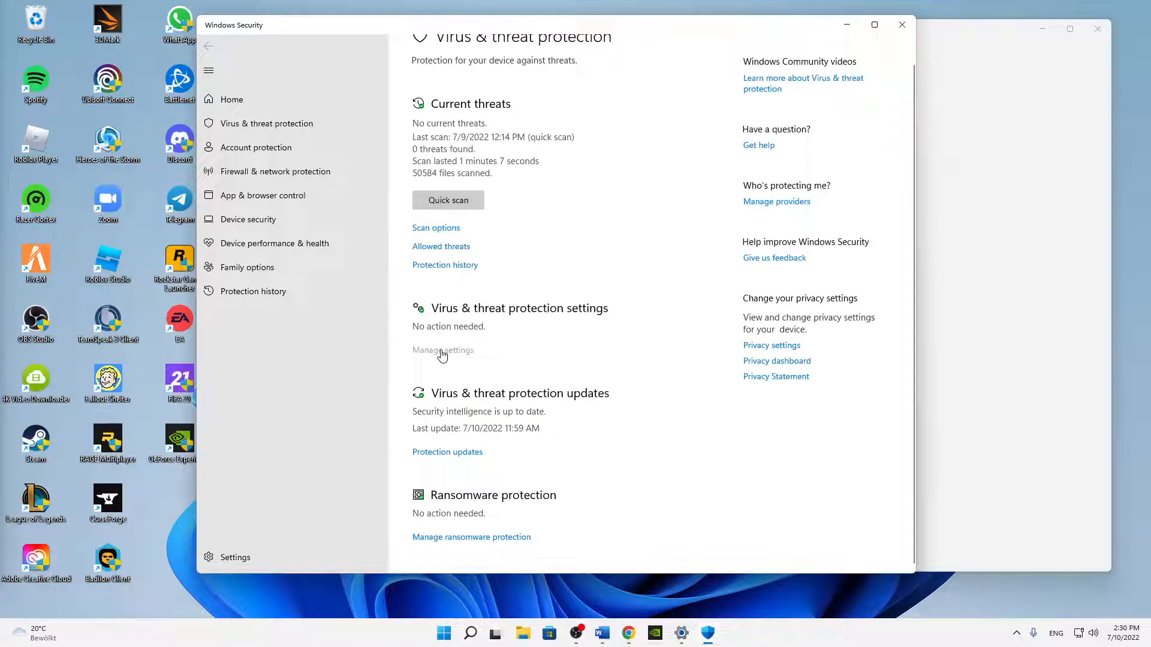
Reach the Defender exclusions list through Manage settings and start adding a new exclusion.
{"action": "left_click", "coordinate": [442, 350]}
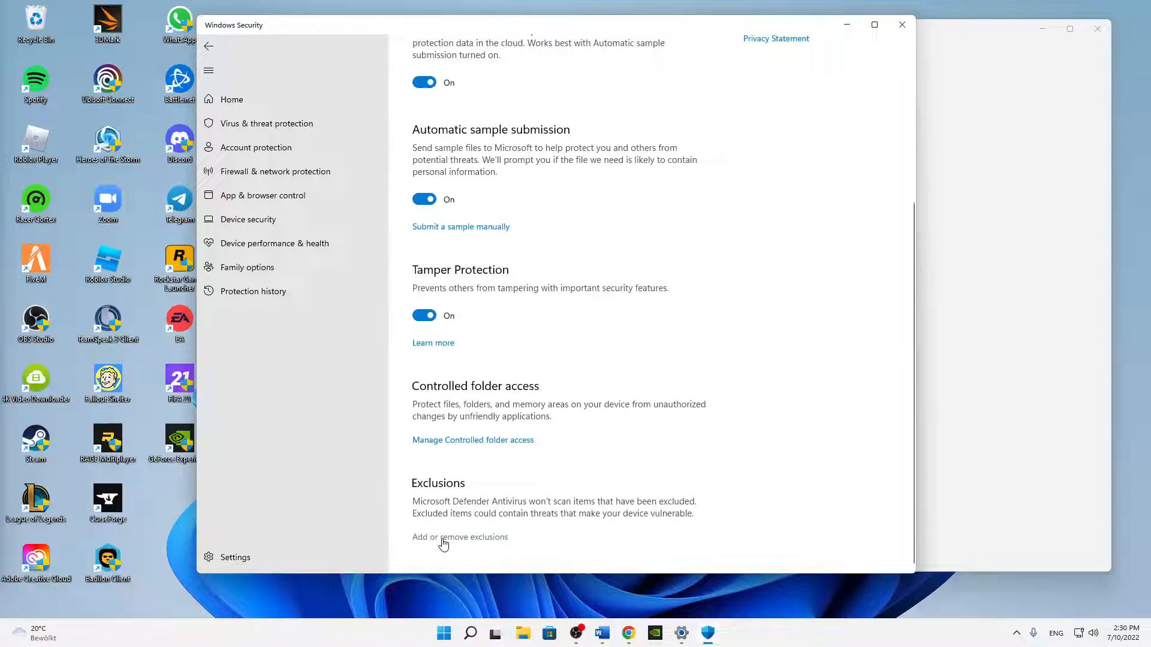
{"action": "left_click", "coordinate": [459, 537]}
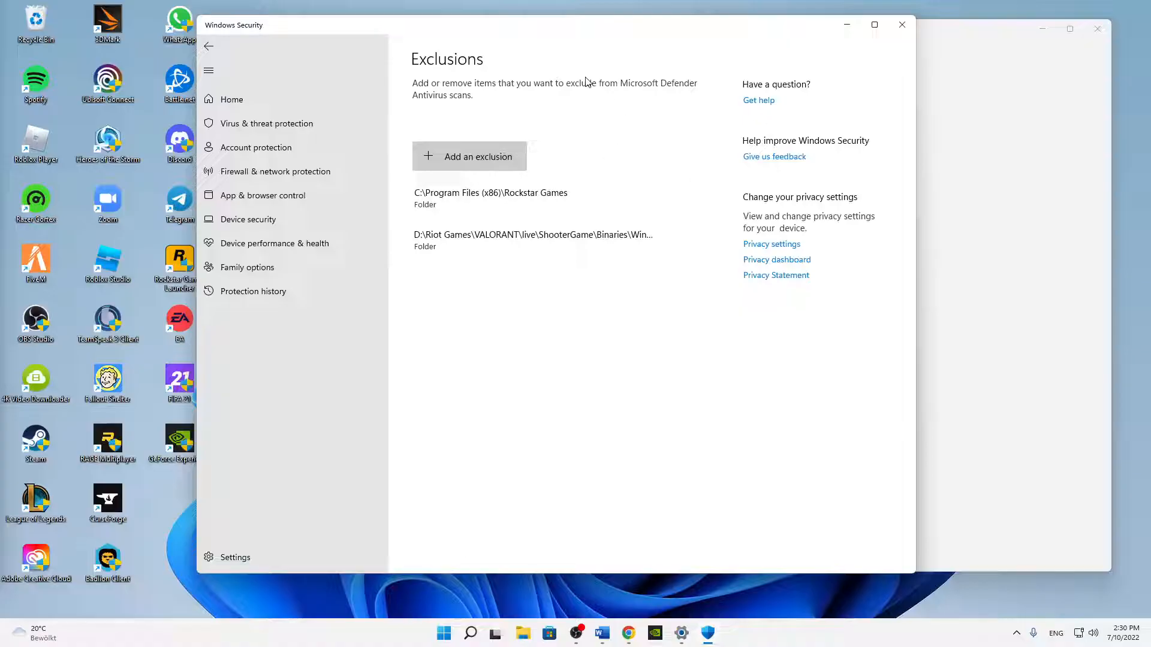
{"action": "mouse_move", "coordinate": [518, 179]}
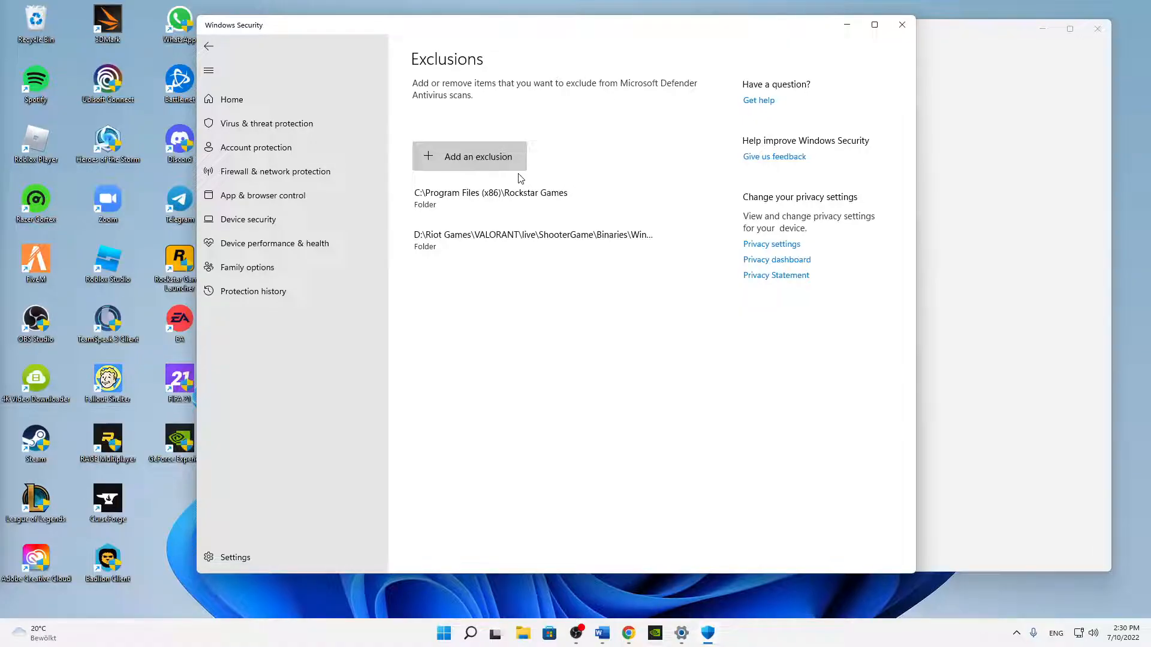
{"action": "left_click", "coordinate": [470, 156]}
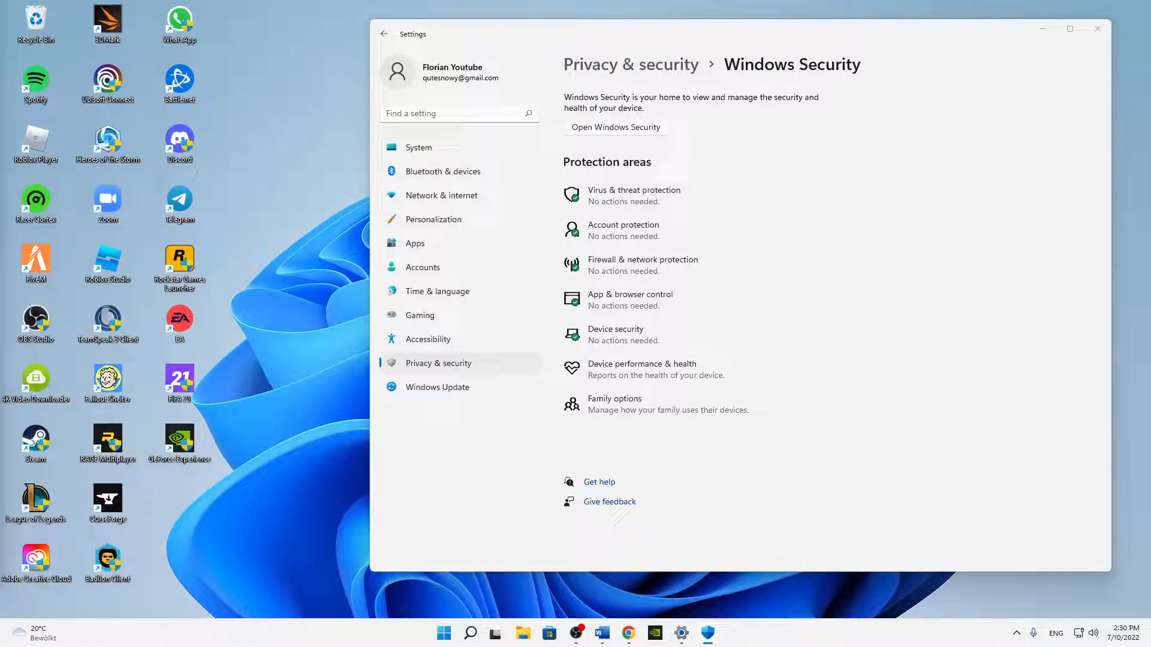
Confirm the D:\Riot Games folder as a Defender exclusion.
{"action": "left_click", "coordinate": [615, 127]}
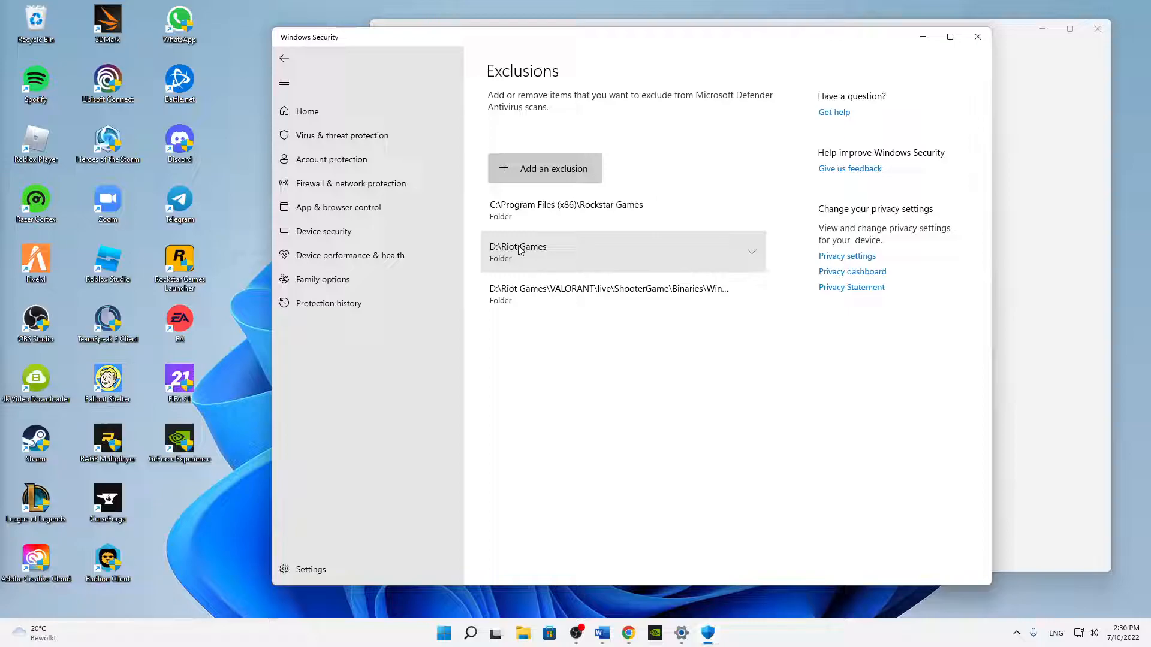
{"action": "mouse_move", "coordinate": [369, 359]}
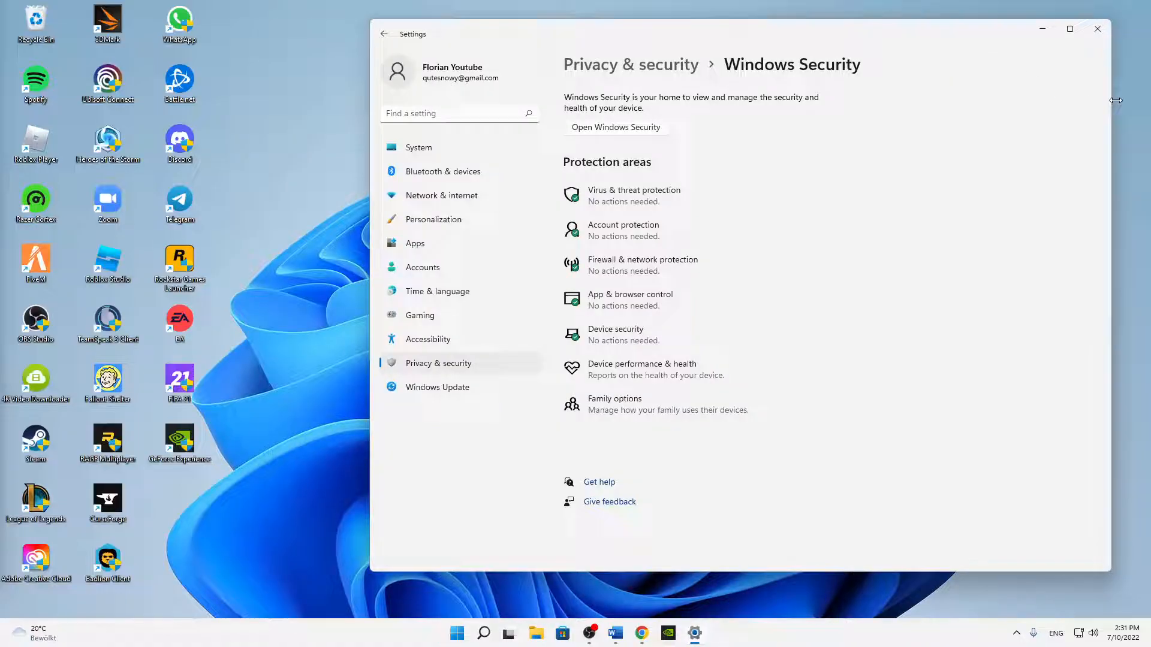
Close the Settings window, leaving the desktop with the VALORANT shortcut.
{"action": "left_click", "coordinate": [1097, 28]}
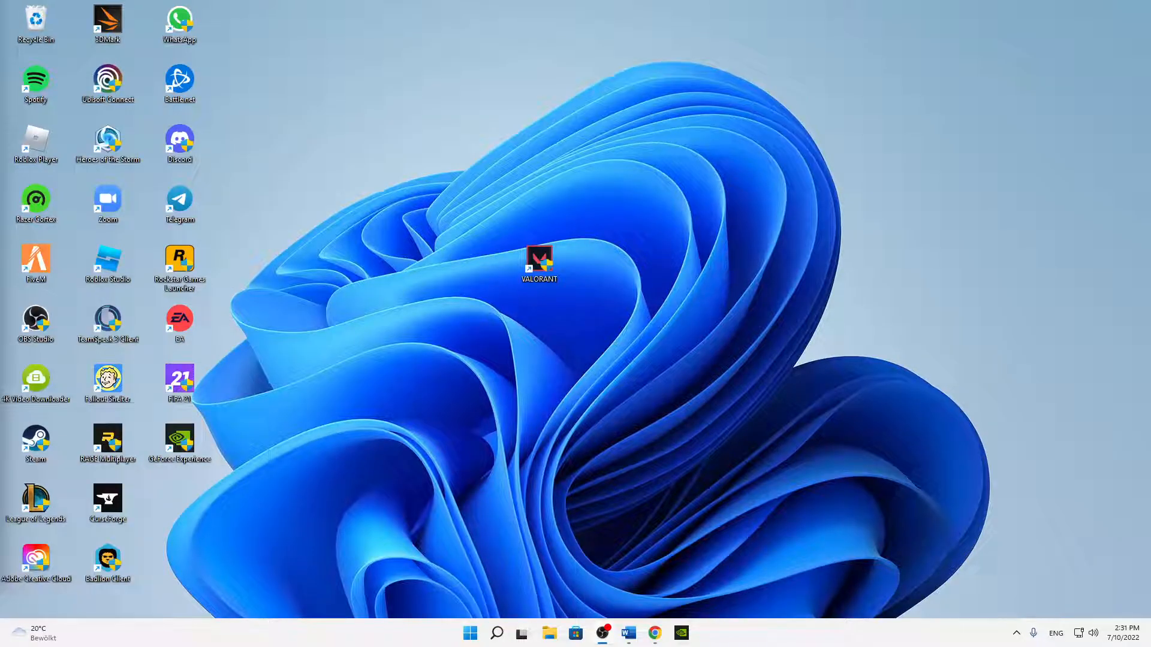
{"action": "mouse_move", "coordinate": [331, 277]}
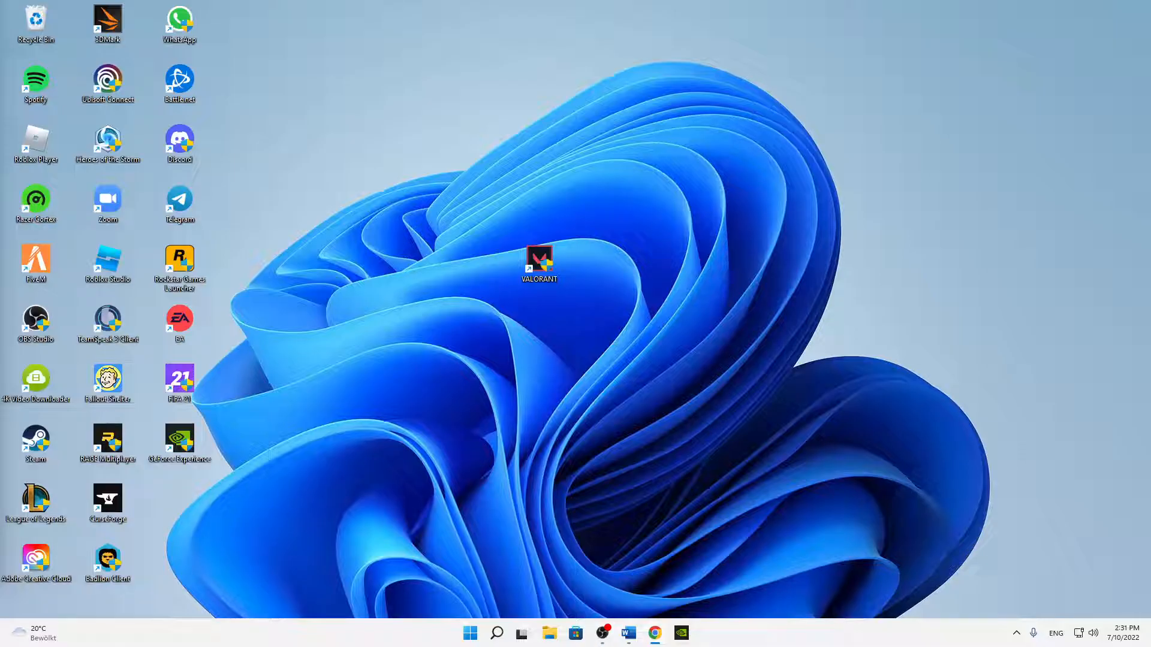
{"action": "mouse_move", "coordinate": [31, 383]}
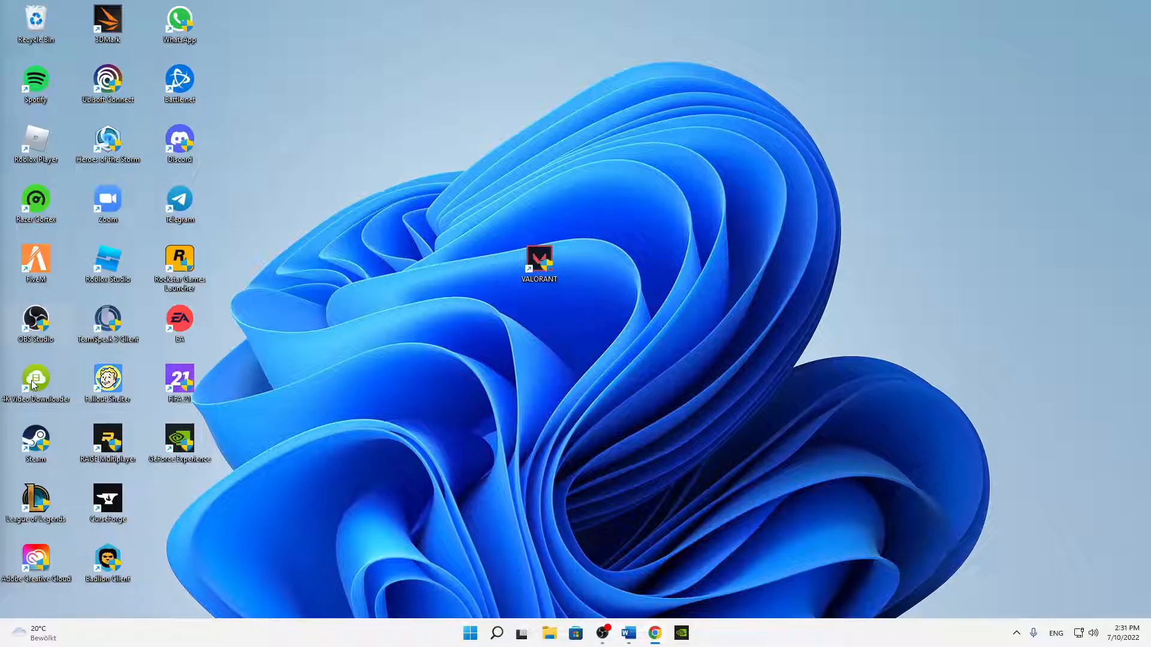